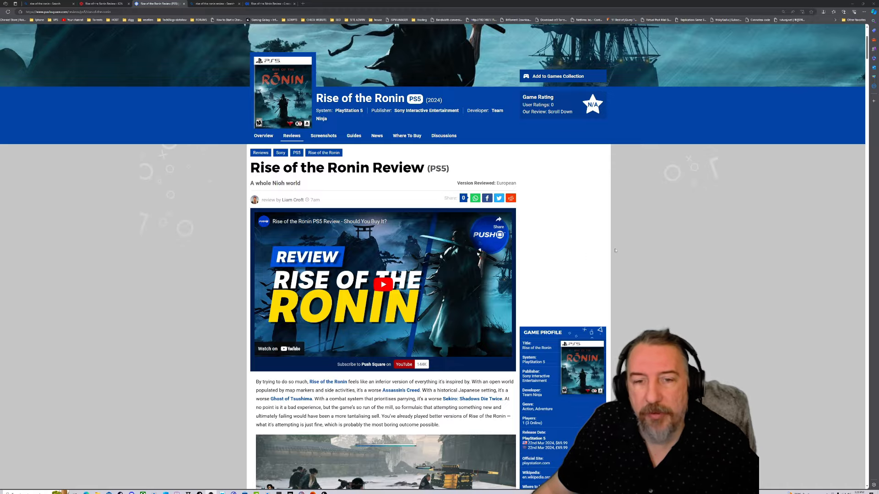
Scroll to the review's Conclusion with its pros, cons and Not Bad 6/10 score
scroll(down, 3)
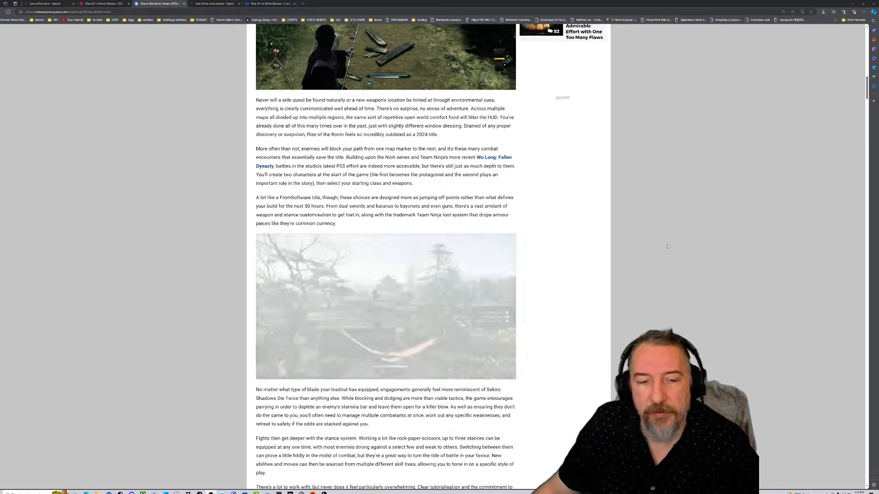
scroll(down, 3)
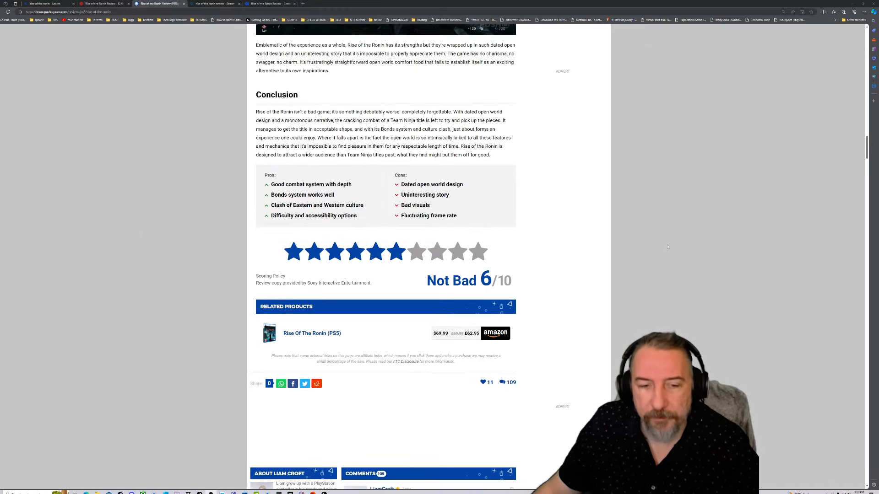
scroll(up, 3)
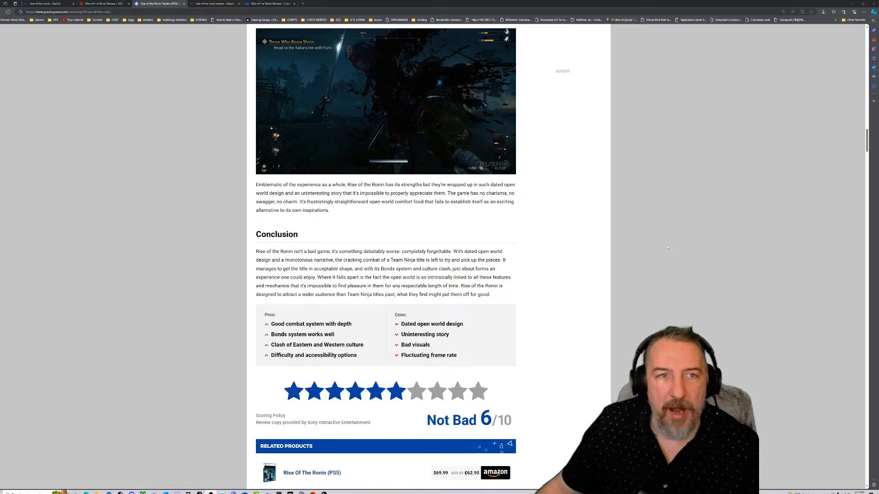
scroll(down, 3)
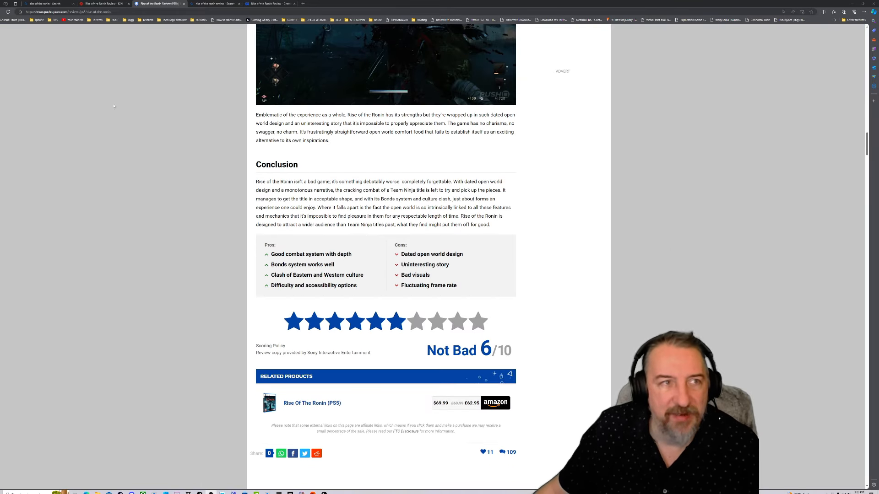
Switch to IGN's Rise of the Ronin review and bring its Verdict and 7 Good score into view
click(269, 3)
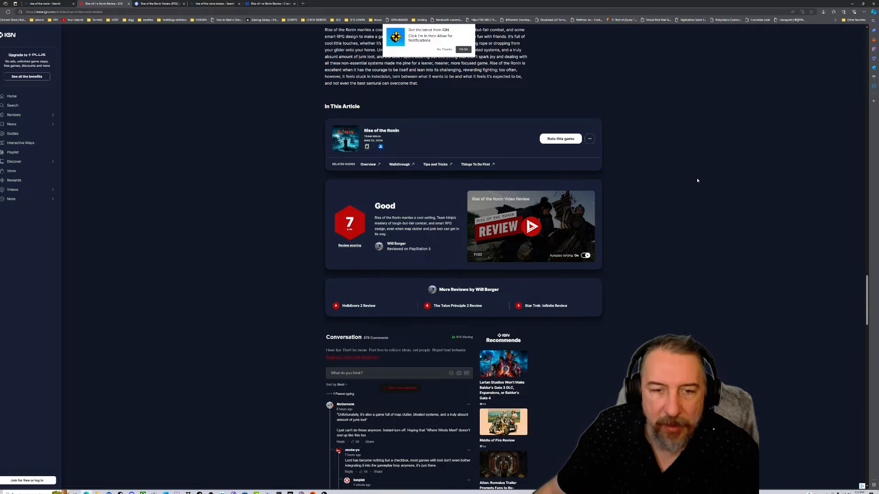
scroll(up, 3)
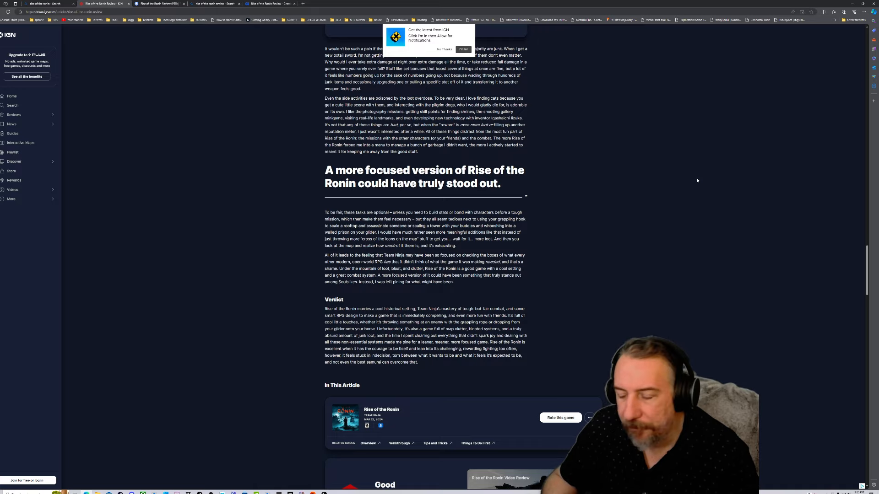
Scroll through the IGN review to settle on the Verdict section above the 7 Good score
scroll(down, 3)
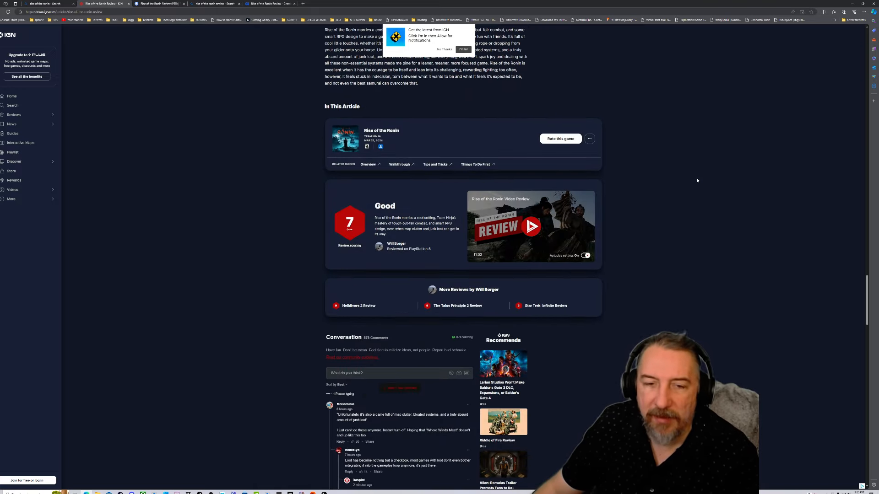
scroll(up, 3)
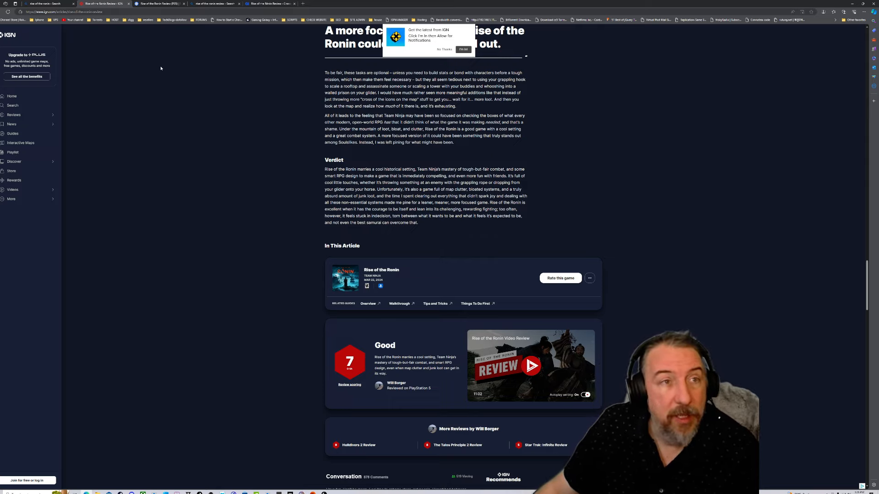
click(271, 4)
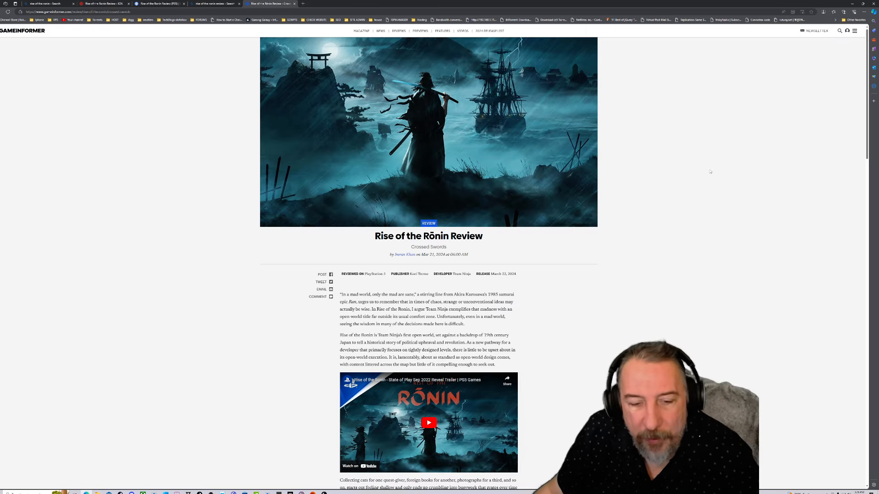
scroll(down, 3)
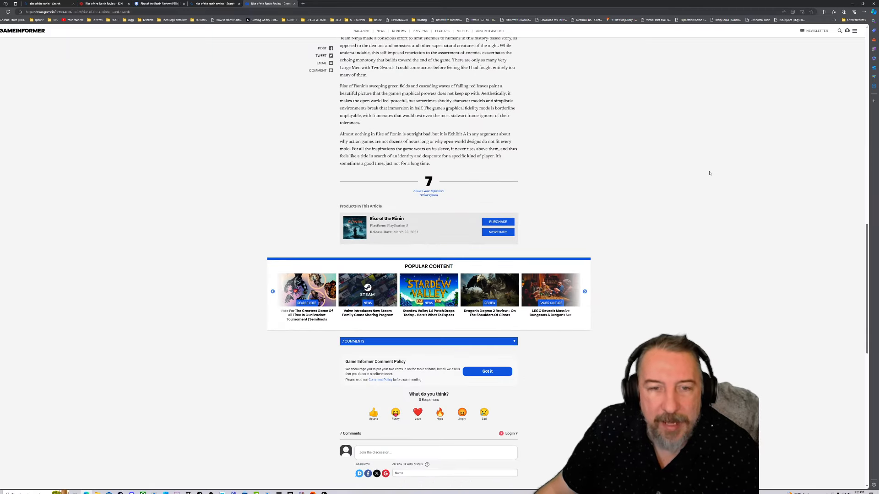
scroll(up, 3)
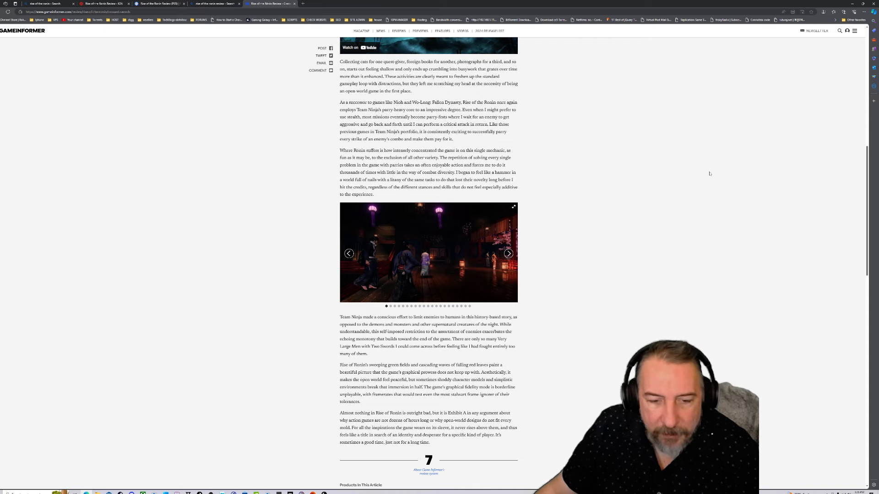
scroll(down, 3)
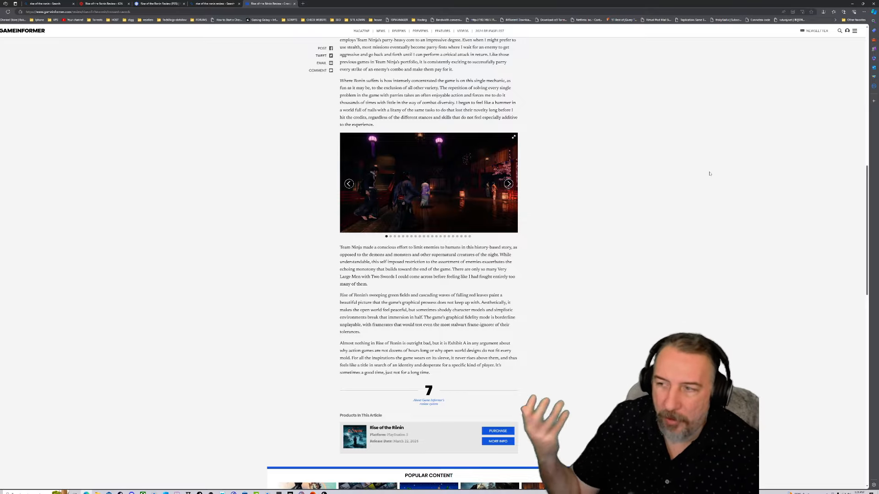
scroll(up, 3)
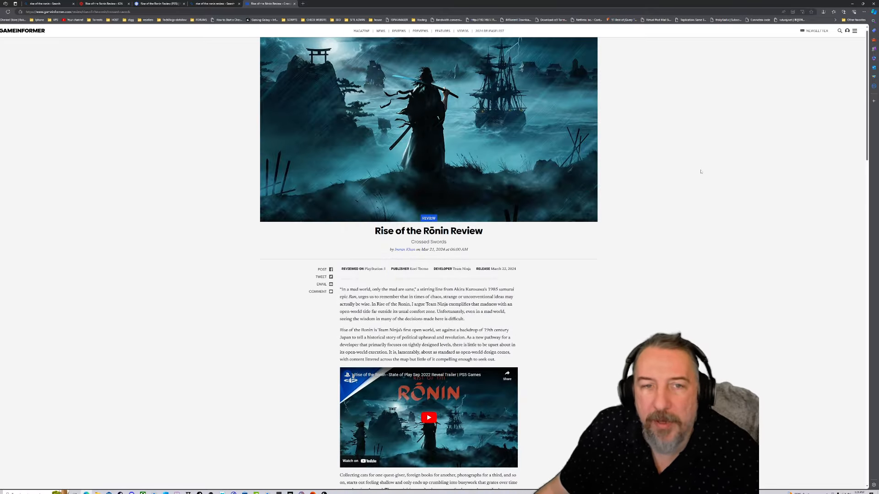
scroll(down, 3)
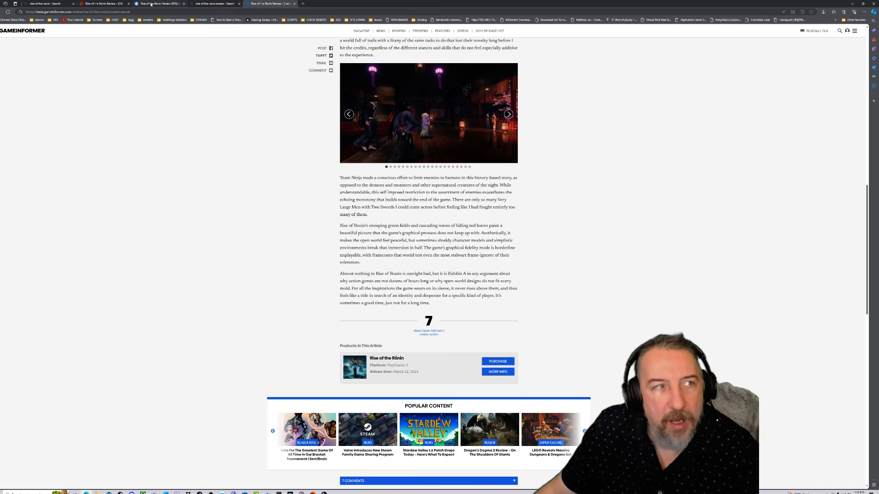
Return to Push Square's review at the top of the article and show it full screen
click(155, 4)
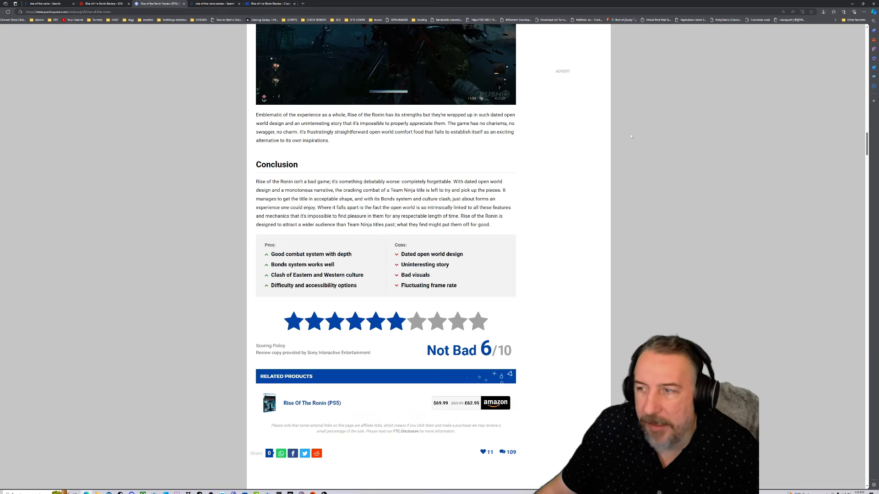
scroll(up, 3)
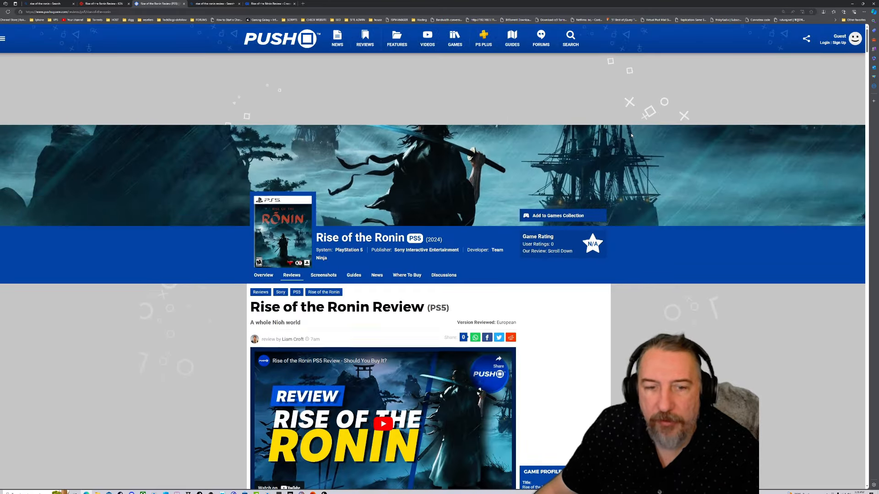
scroll(down, 3)
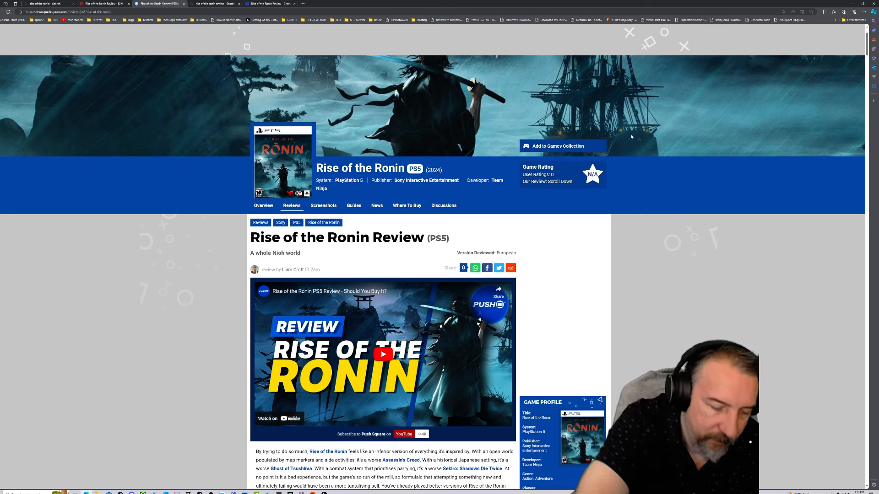
key(F11)
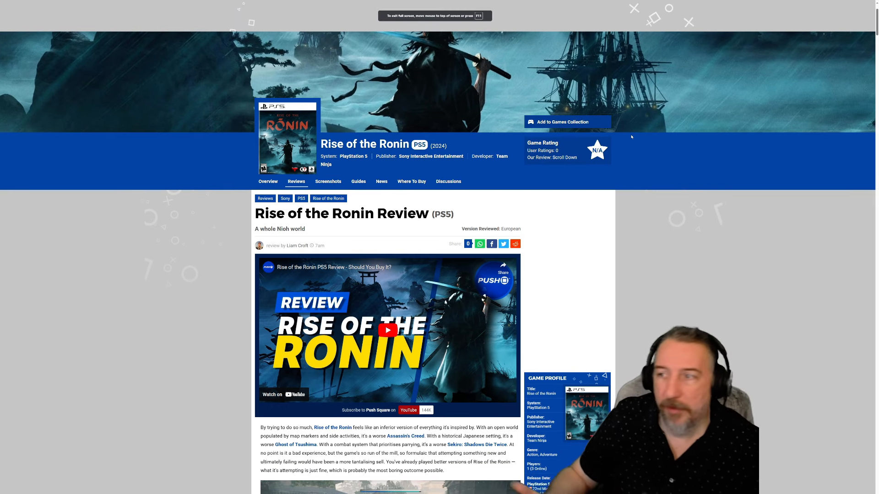